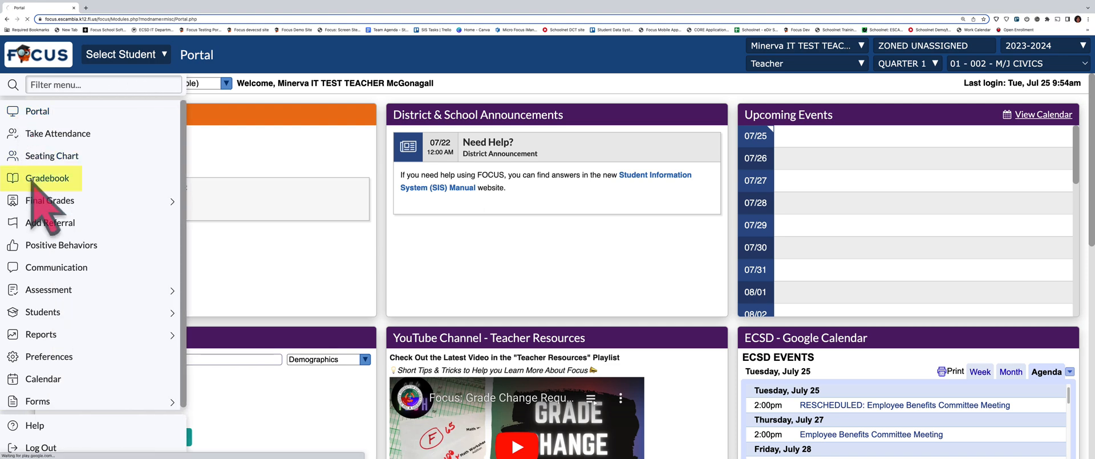
# Open the Gradebook for the 01-002 M/J Civics section from the side menu
pyautogui.click(46, 177)
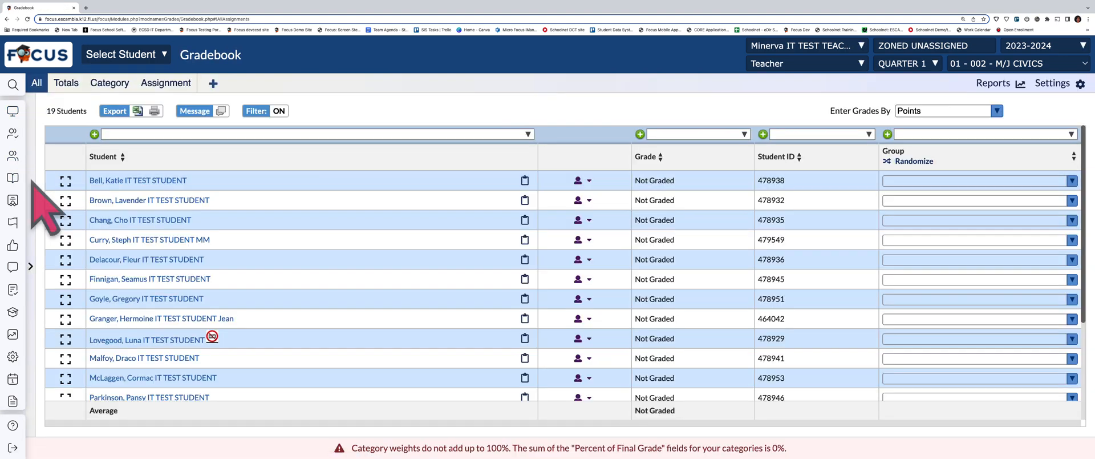
pyautogui.moveTo(350, 188)
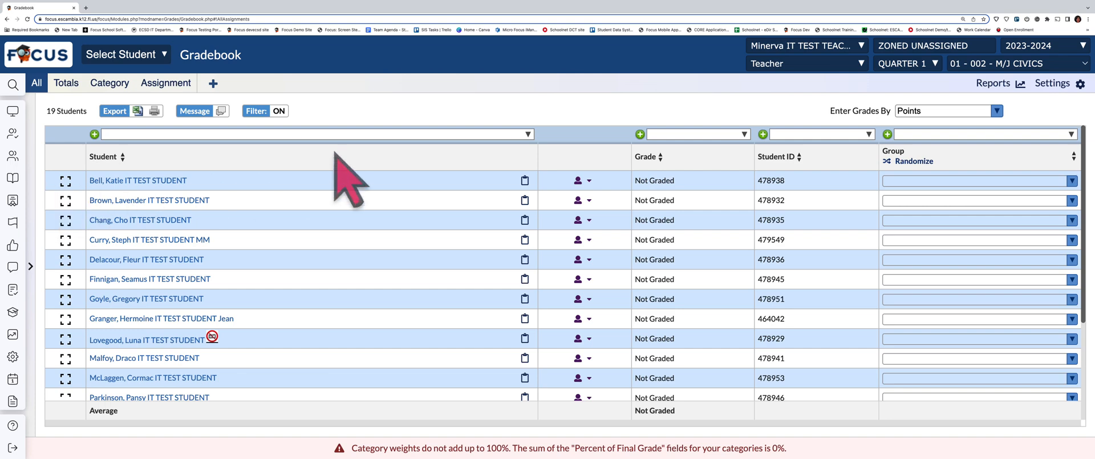
pyautogui.moveTo(1053, 83)
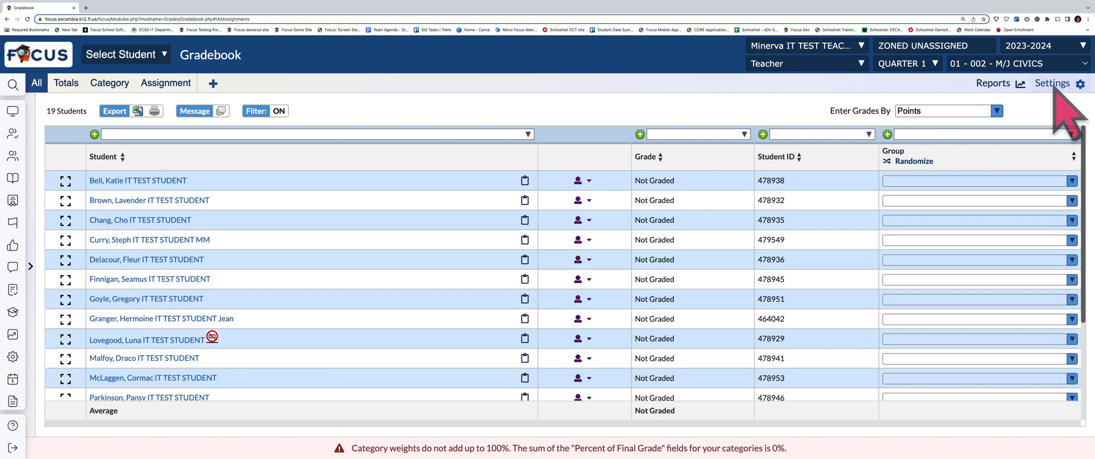
# Enable Grading Legend under General in View Options and apply it
pyautogui.click(1051, 83)
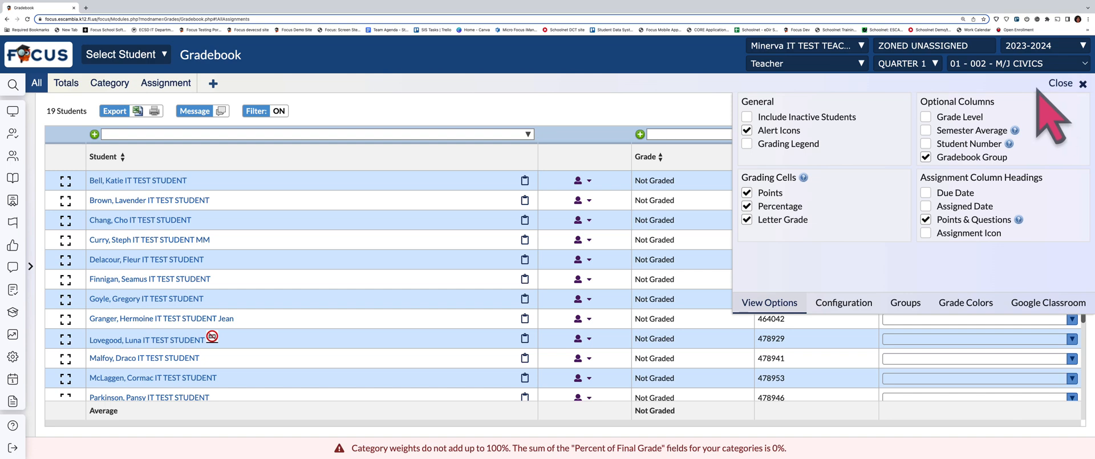
pyautogui.moveTo(856, 139)
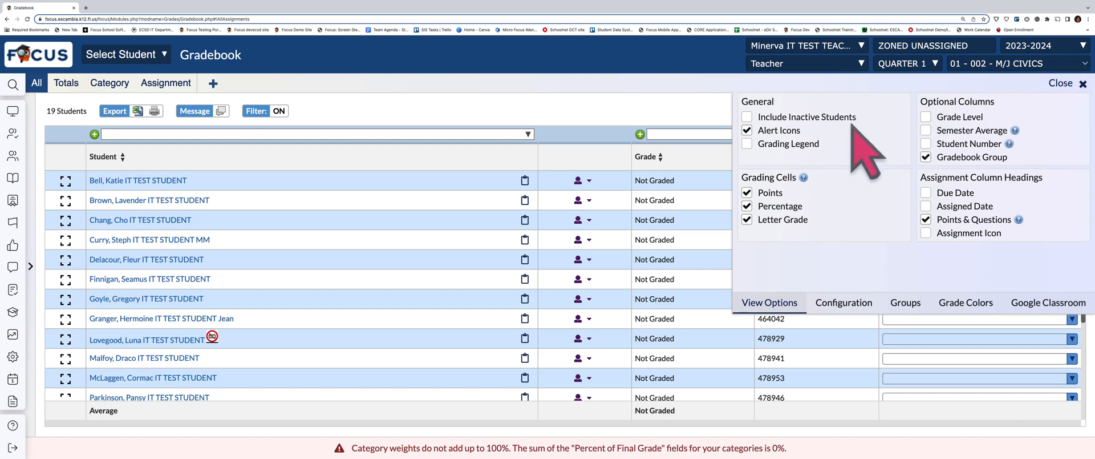
pyautogui.click(746, 143)
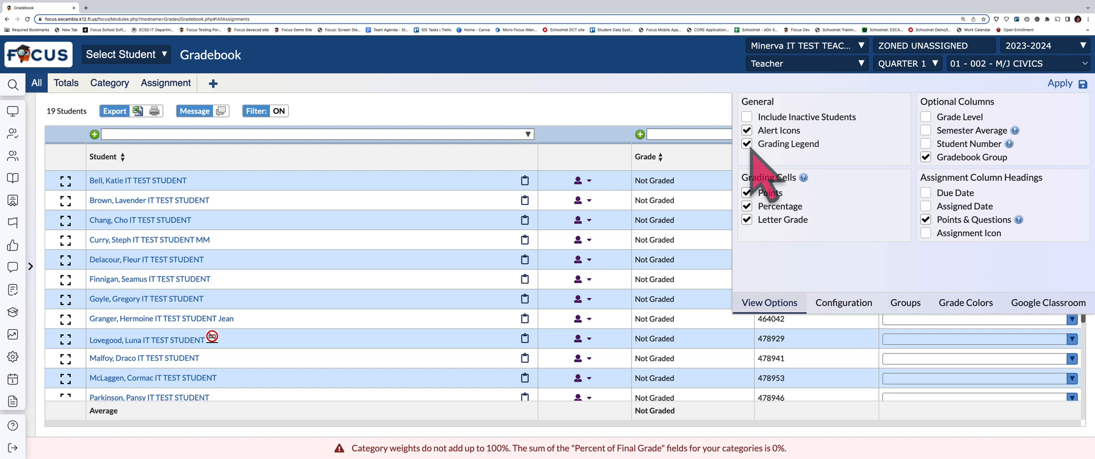
pyautogui.moveTo(1001, 132)
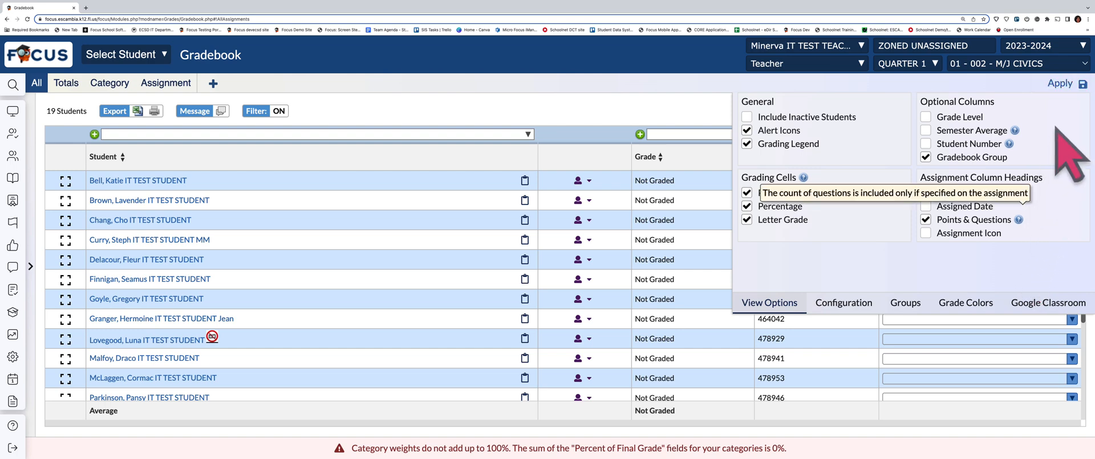
pyautogui.click(1081, 83)
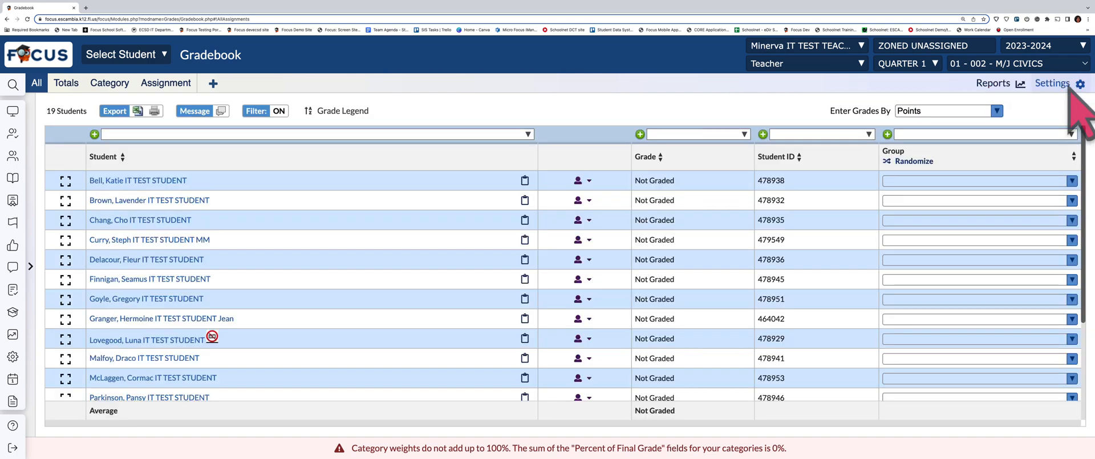
# Review the Configuration options and their help explanations, then show the Groups settings
pyautogui.click(1053, 83)
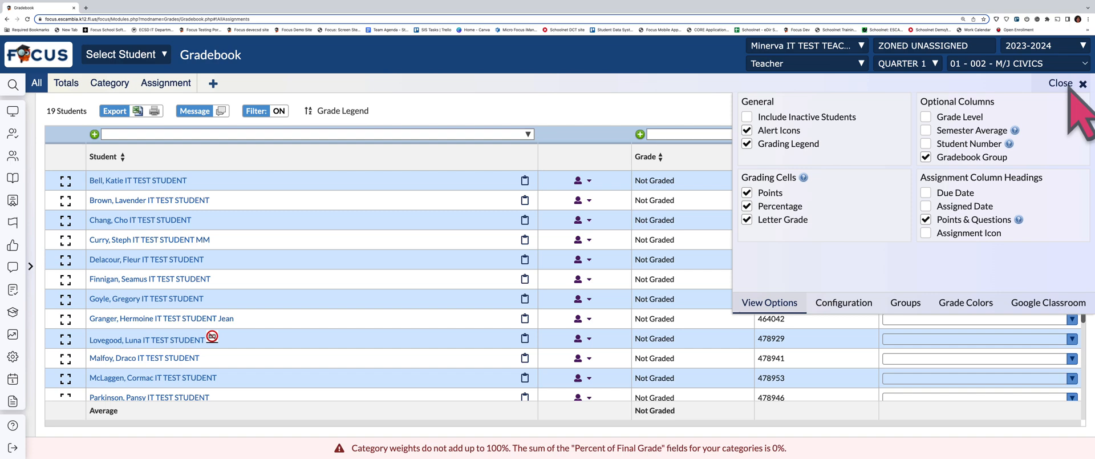
pyautogui.click(843, 301)
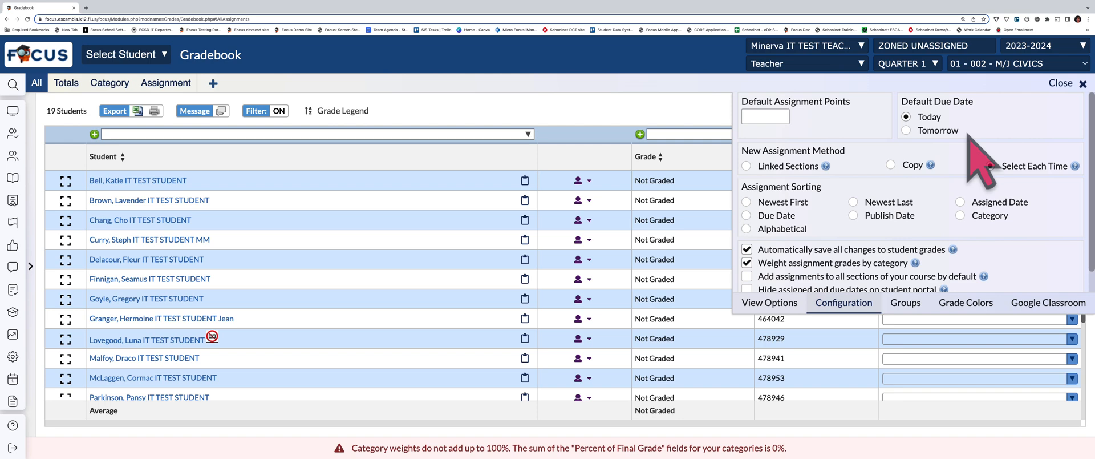
pyautogui.click(991, 165)
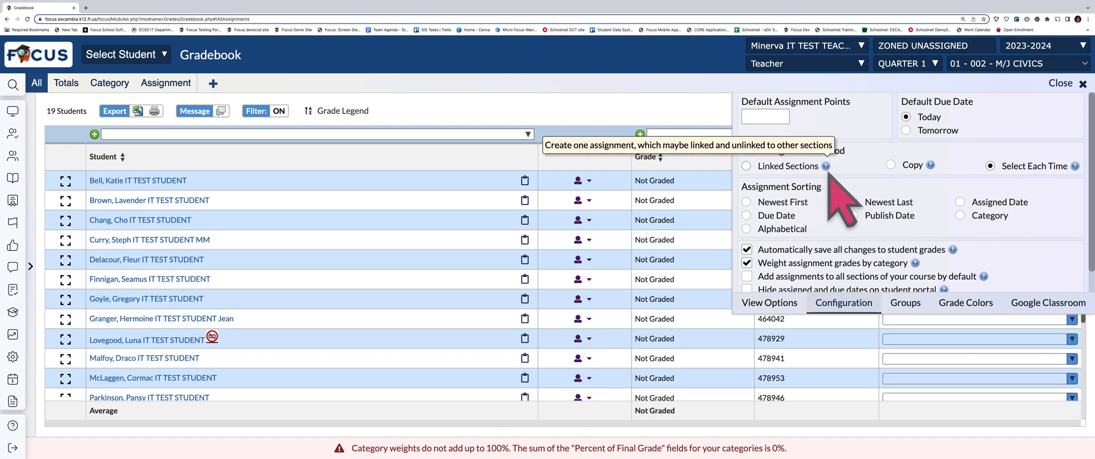
pyautogui.moveTo(922, 165)
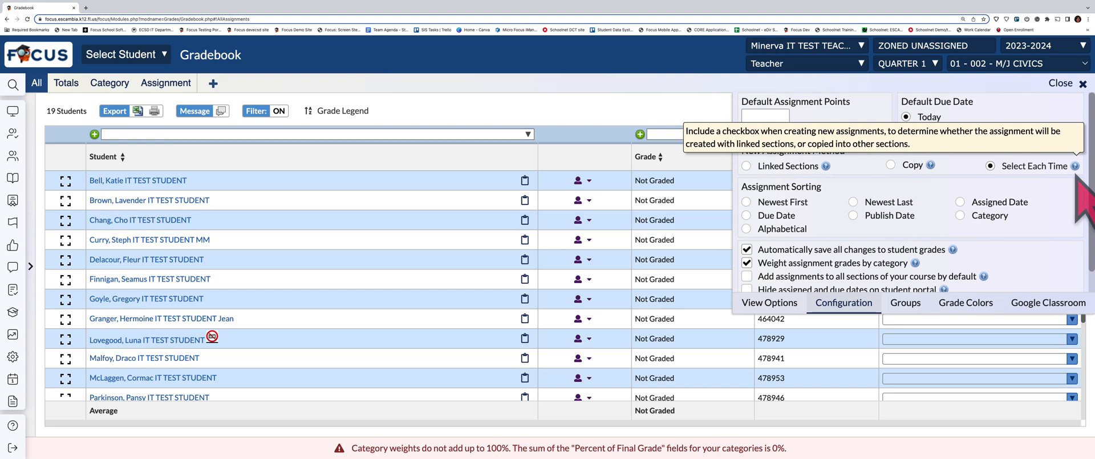
pyautogui.moveTo(1057, 273)
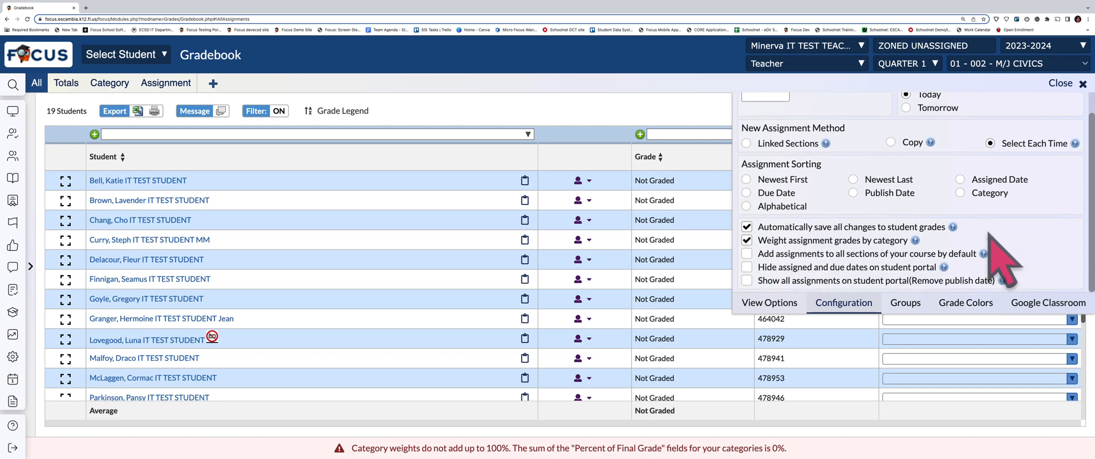
pyautogui.moveTo(955, 226)
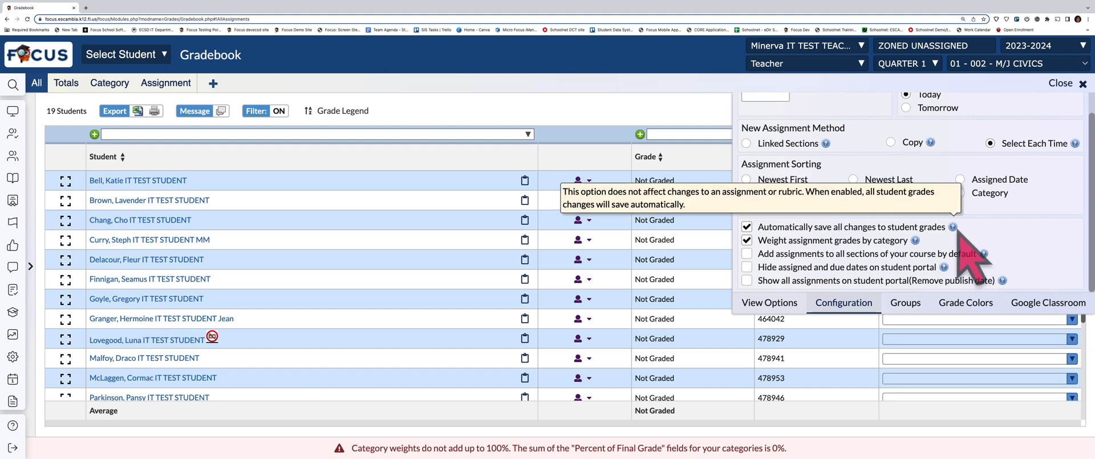
pyautogui.moveTo(916, 241)
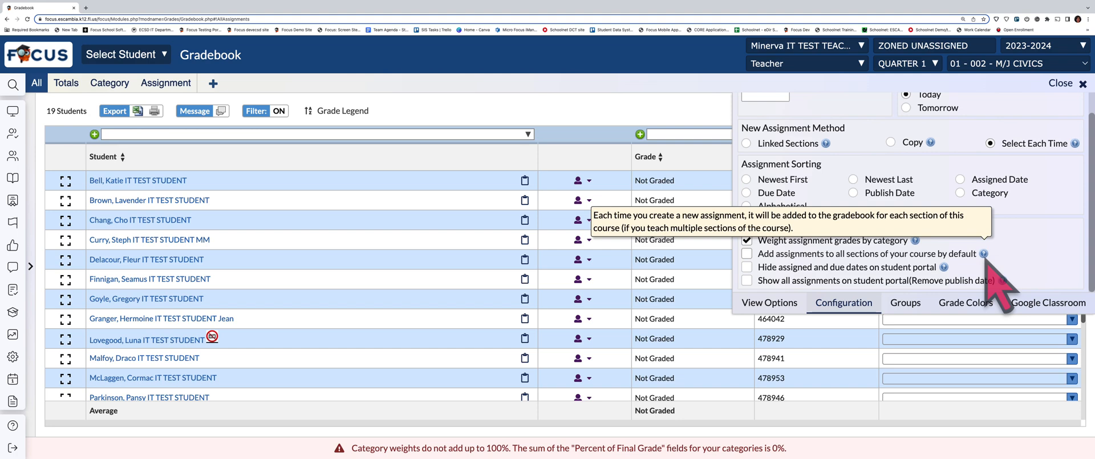
pyautogui.moveTo(947, 267)
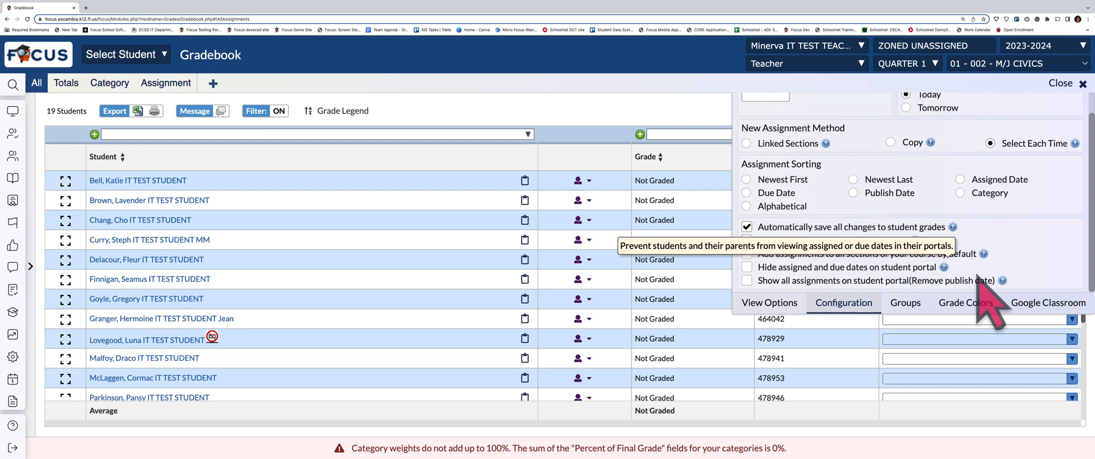
pyautogui.moveTo(1003, 279)
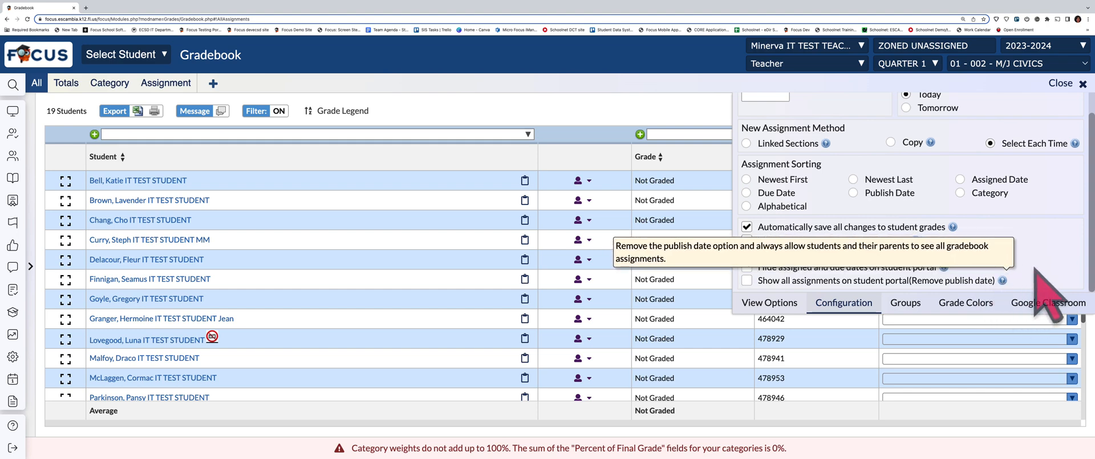
pyautogui.click(905, 303)
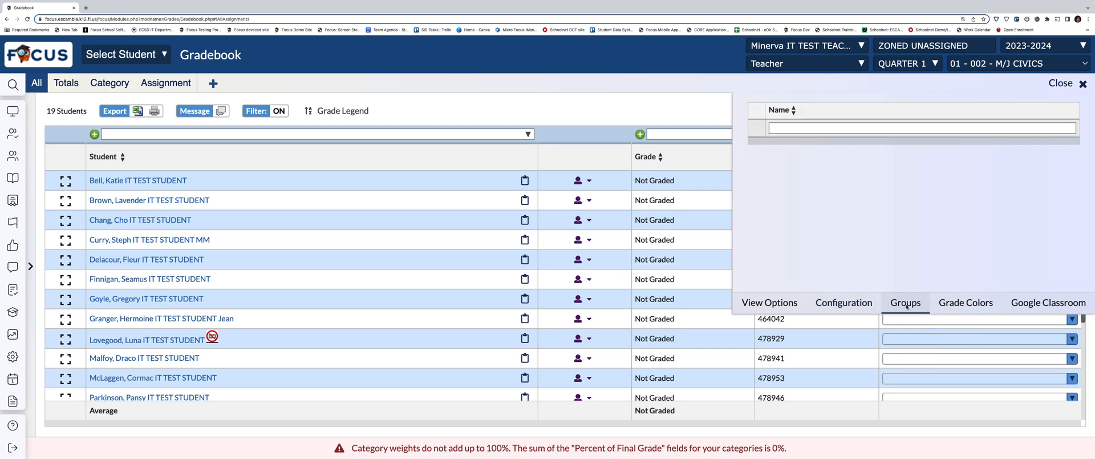
pyautogui.moveTo(849, 168)
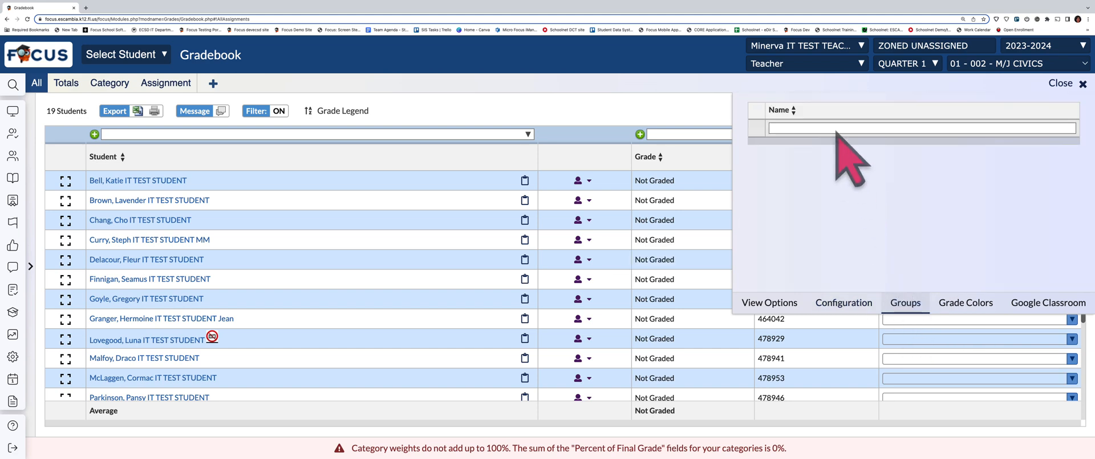
# Check the Groups name filter, the Grade Colors palette, and reach the Google Classroom section
pyautogui.click(920, 127)
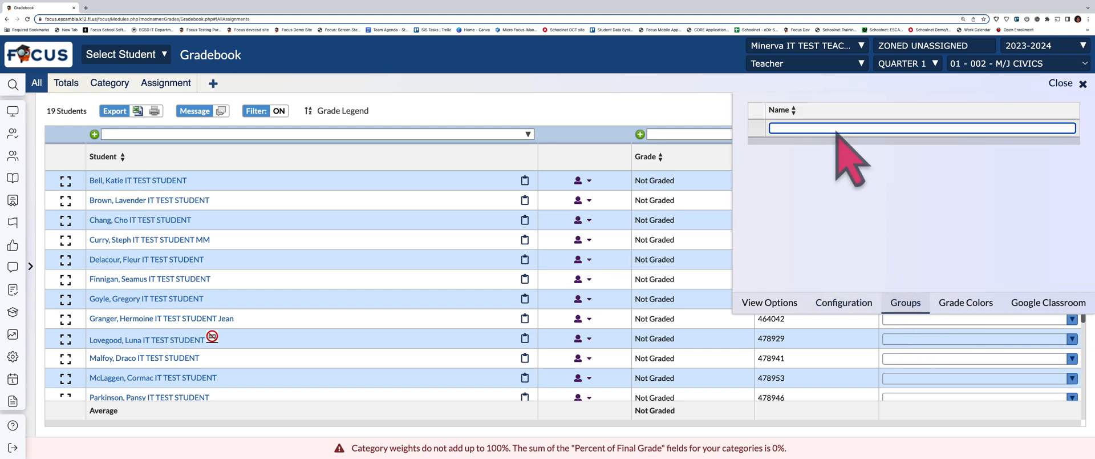
pyautogui.moveTo(856, 210)
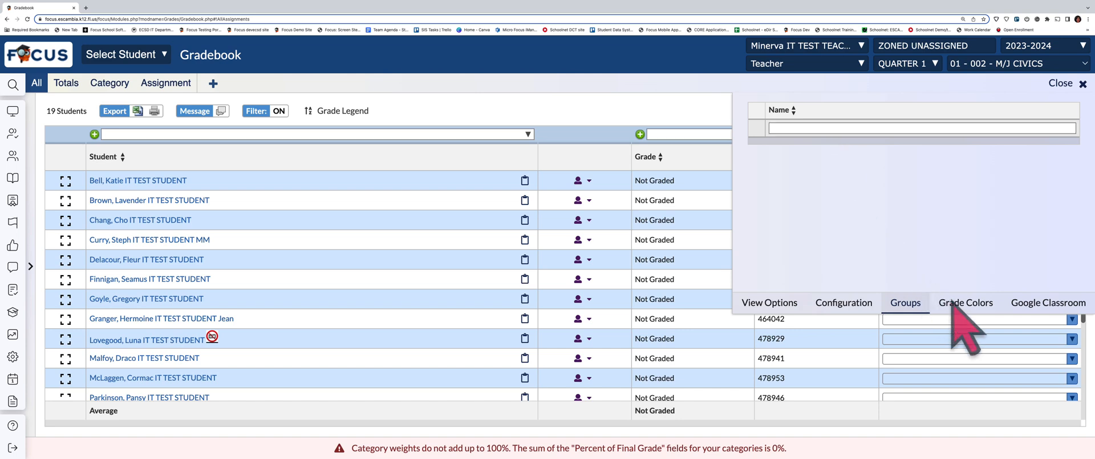
pyautogui.click(966, 302)
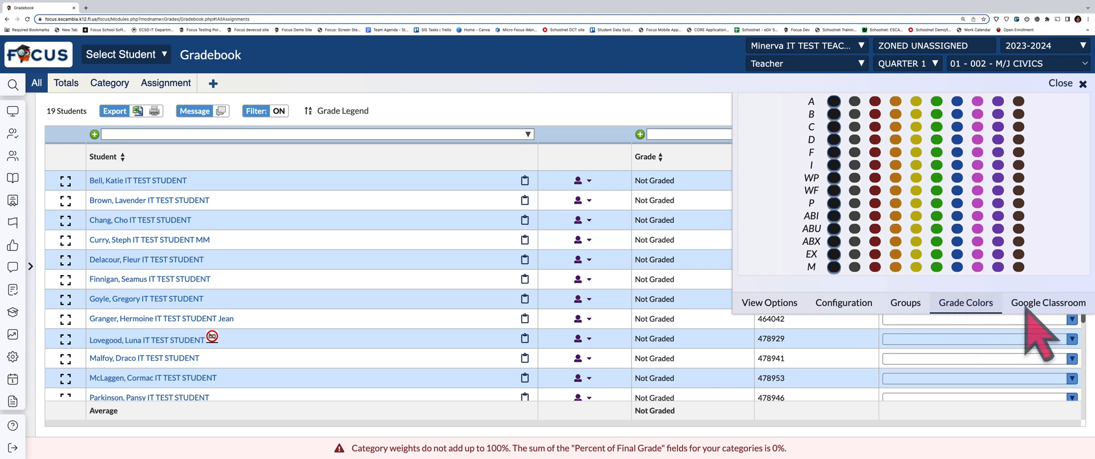
pyautogui.click(1048, 301)
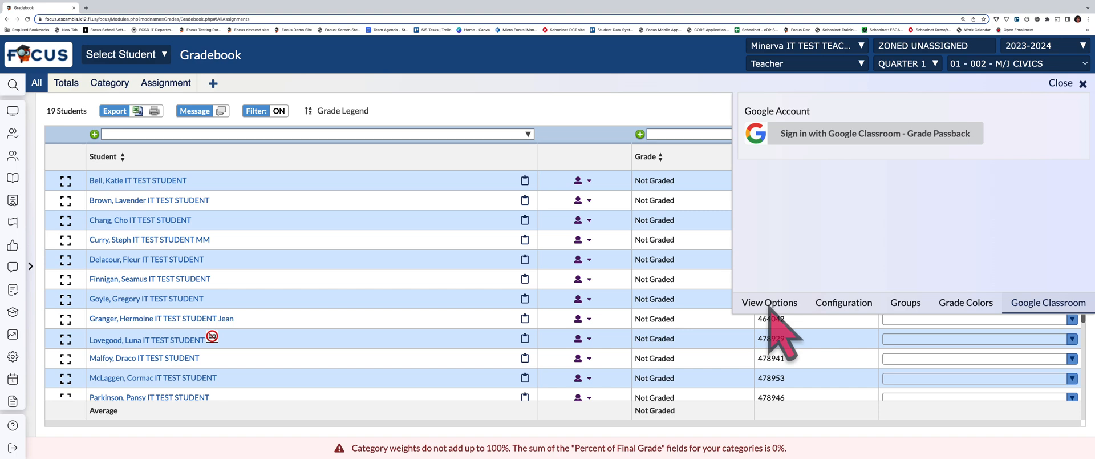
# Return to View Options and close the gradebook settings
pyautogui.click(768, 302)
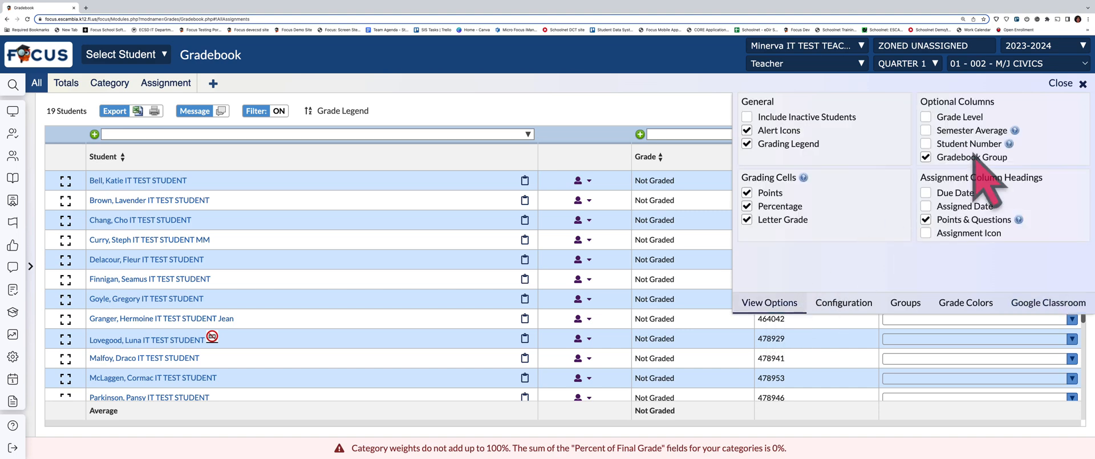
pyautogui.click(1061, 83)
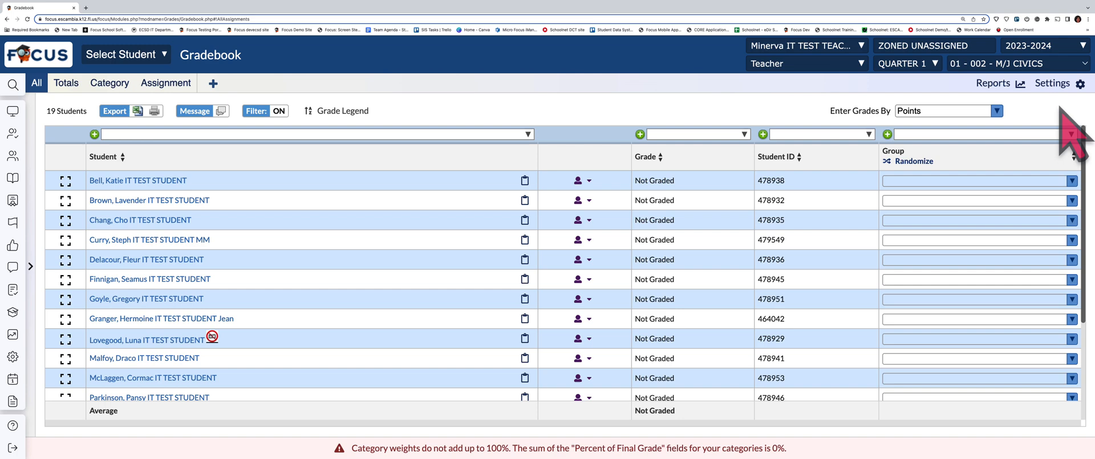